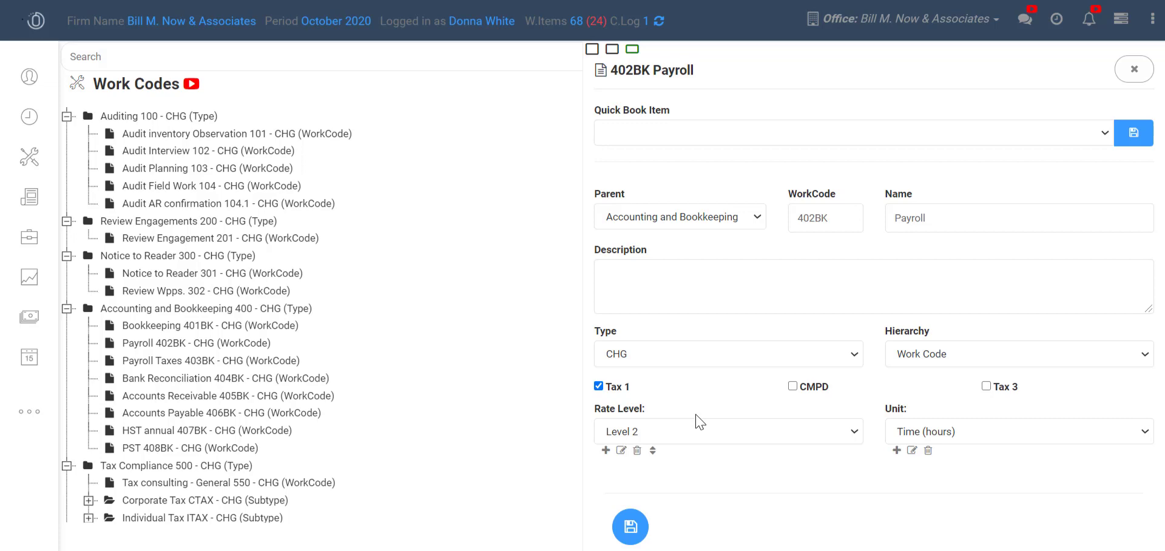
- Show employee DYW's rates: Level 2 at $120.00 and Level 3 at $200.00 per hour
left_click(733, 127)
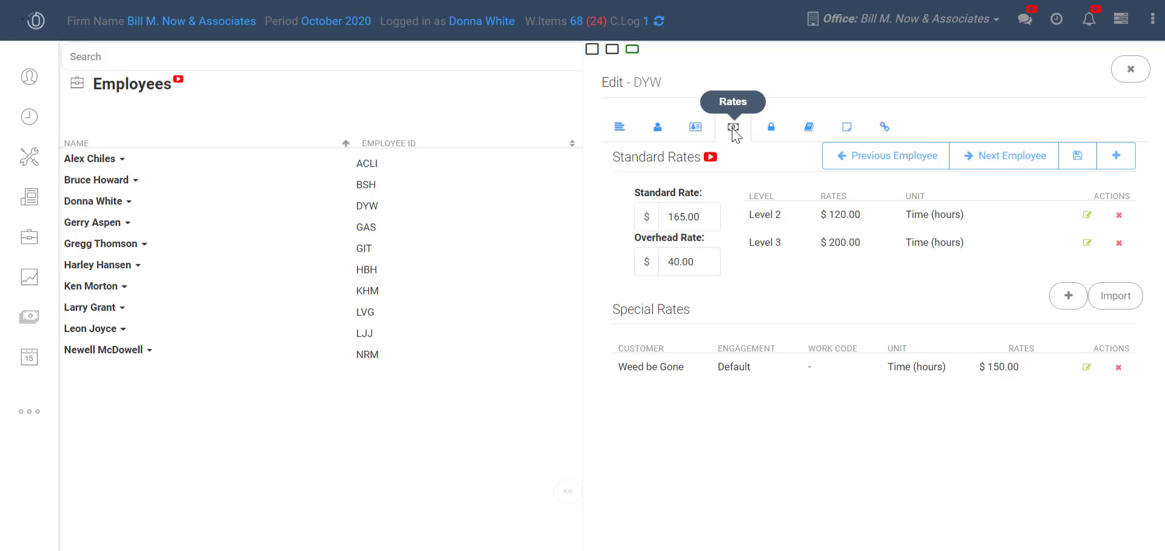
mouse_move(770, 182)
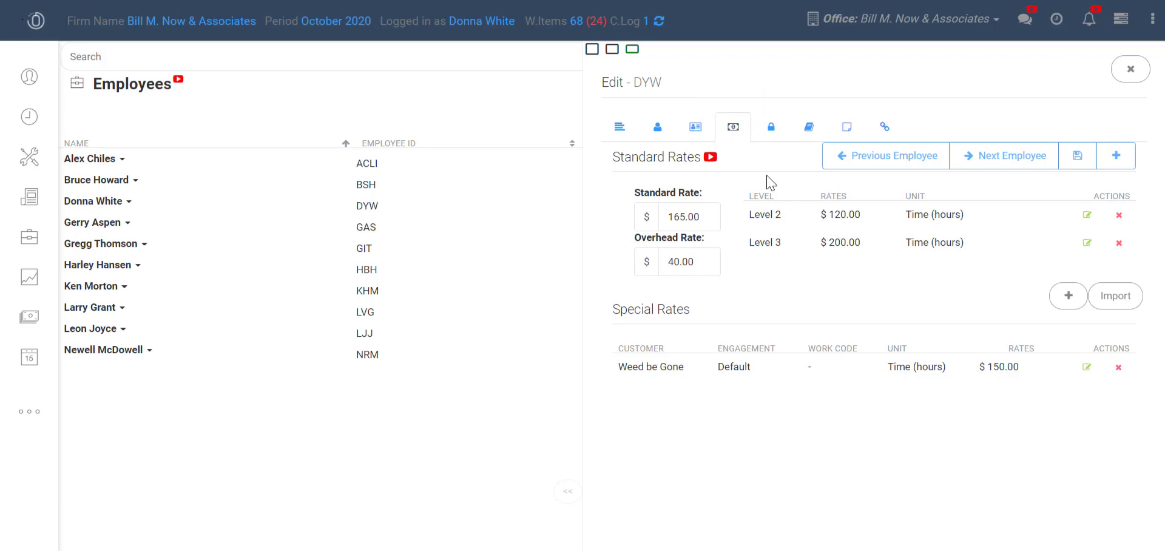
mouse_move(750, 188)
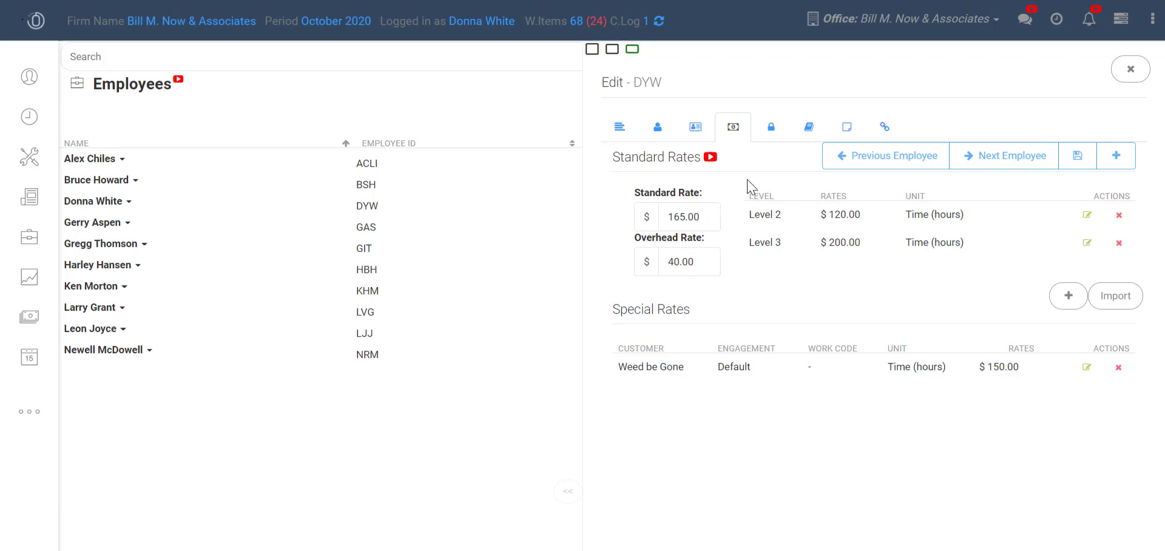
mouse_move(667, 194)
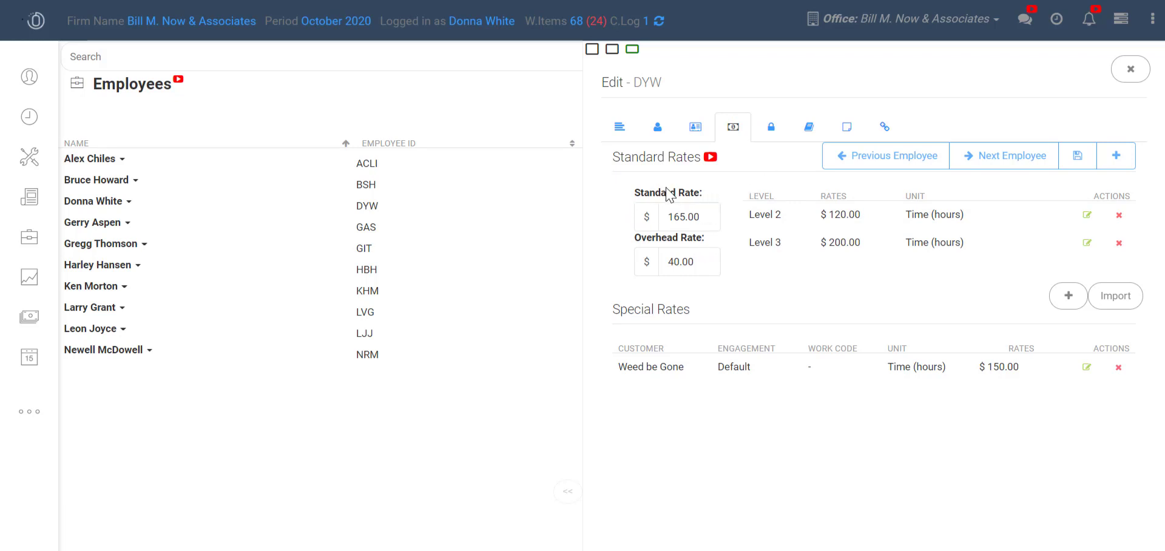
mouse_move(886, 194)
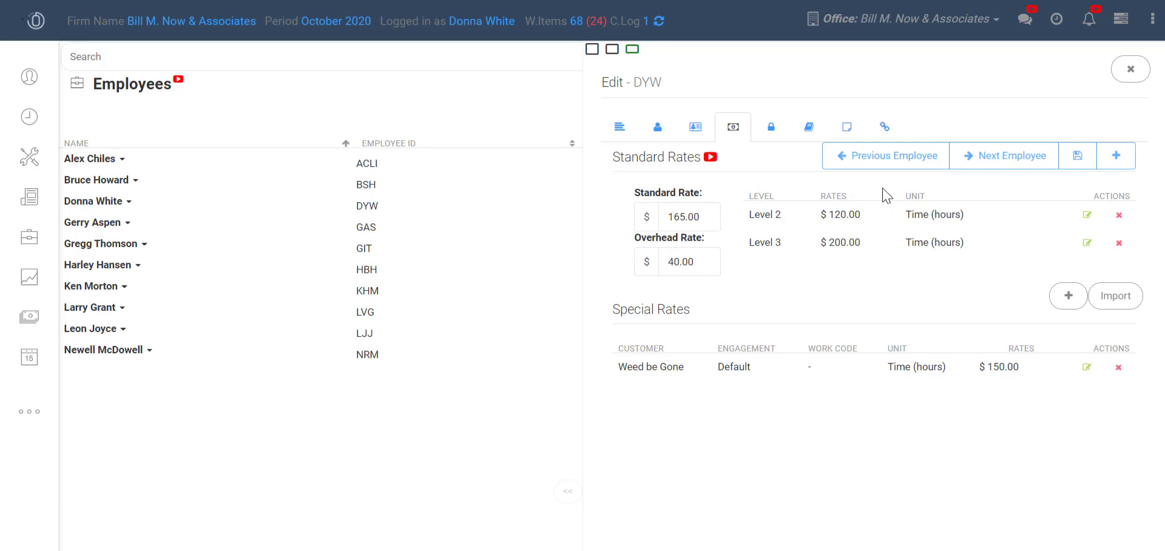
mouse_move(878, 206)
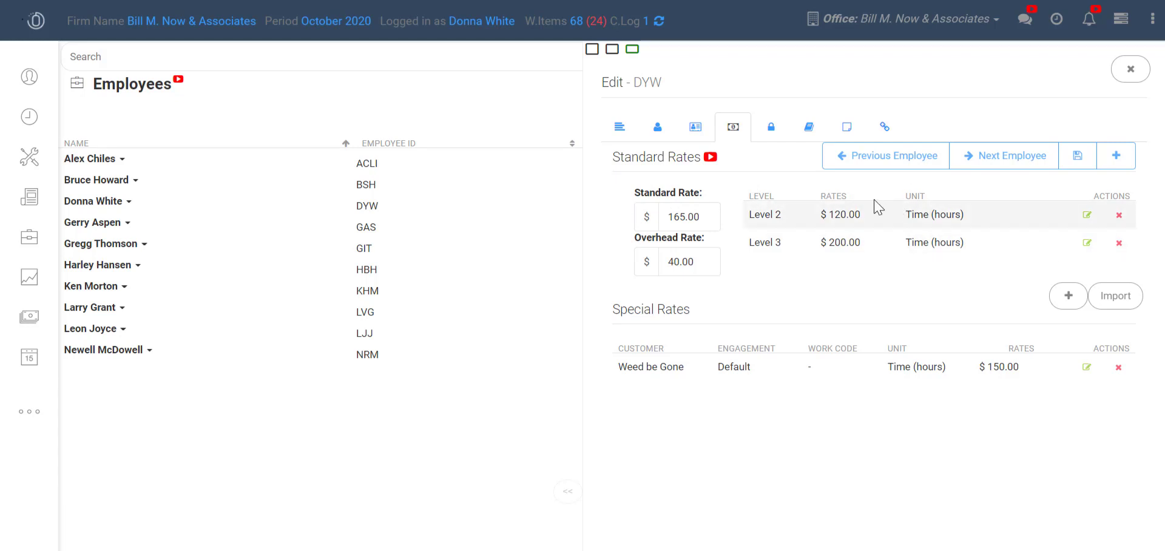
mouse_move(708, 182)
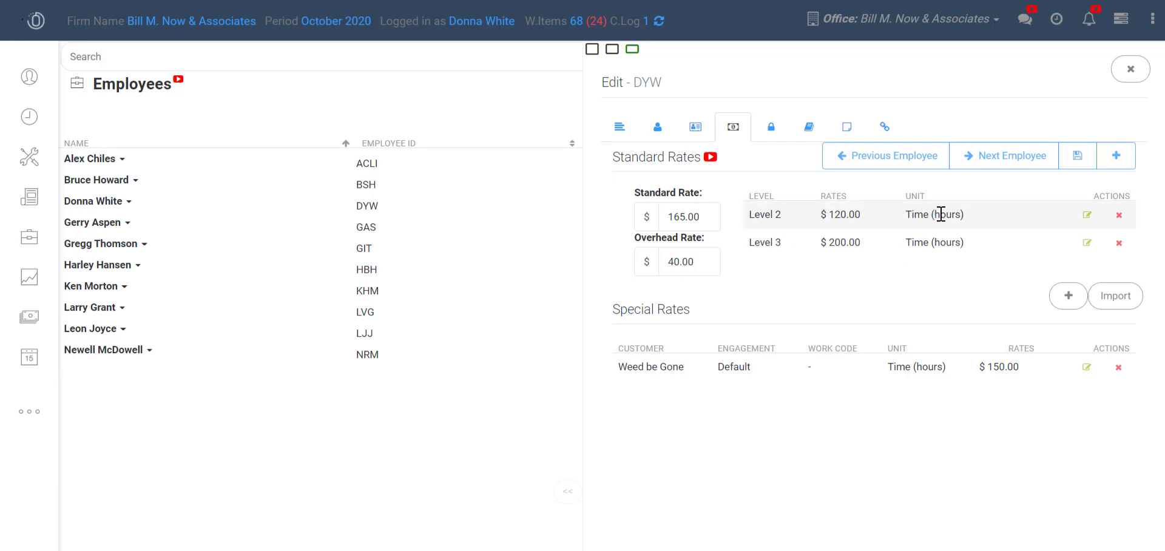
mouse_move(892, 235)
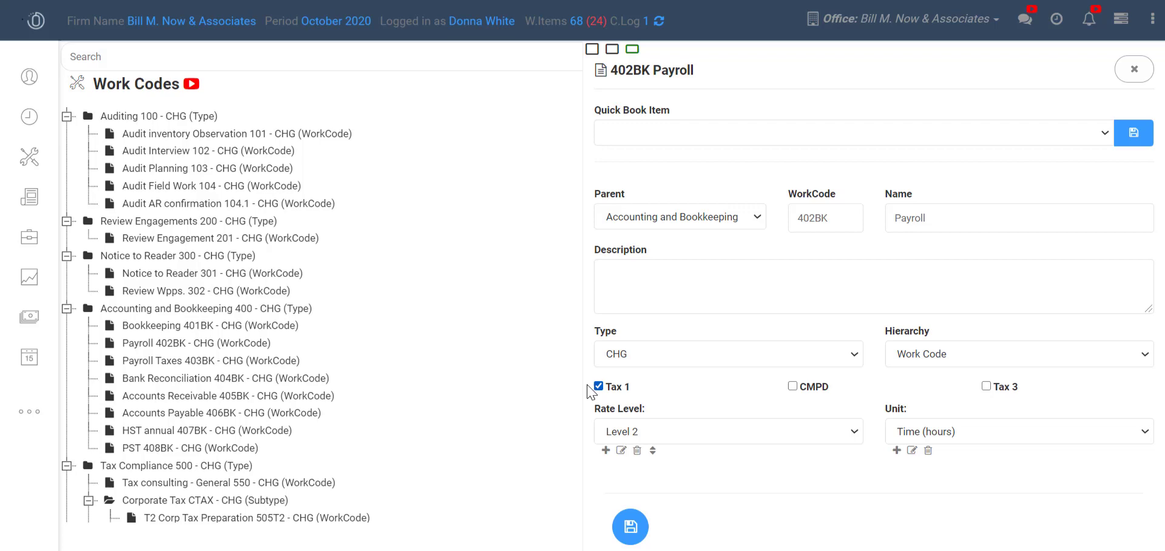
mouse_move(618, 434)
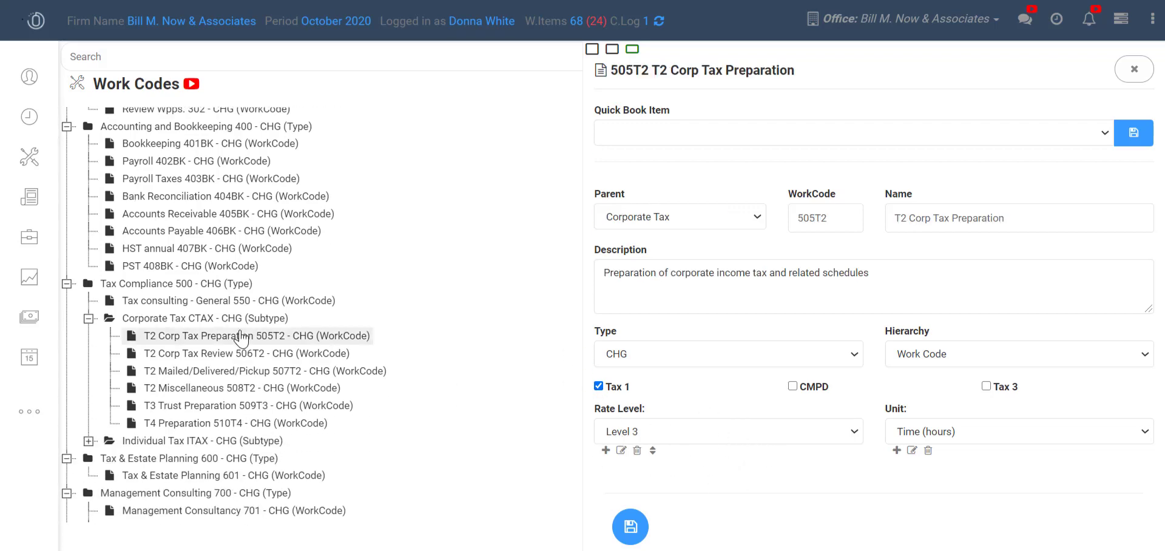
mouse_move(569, 414)
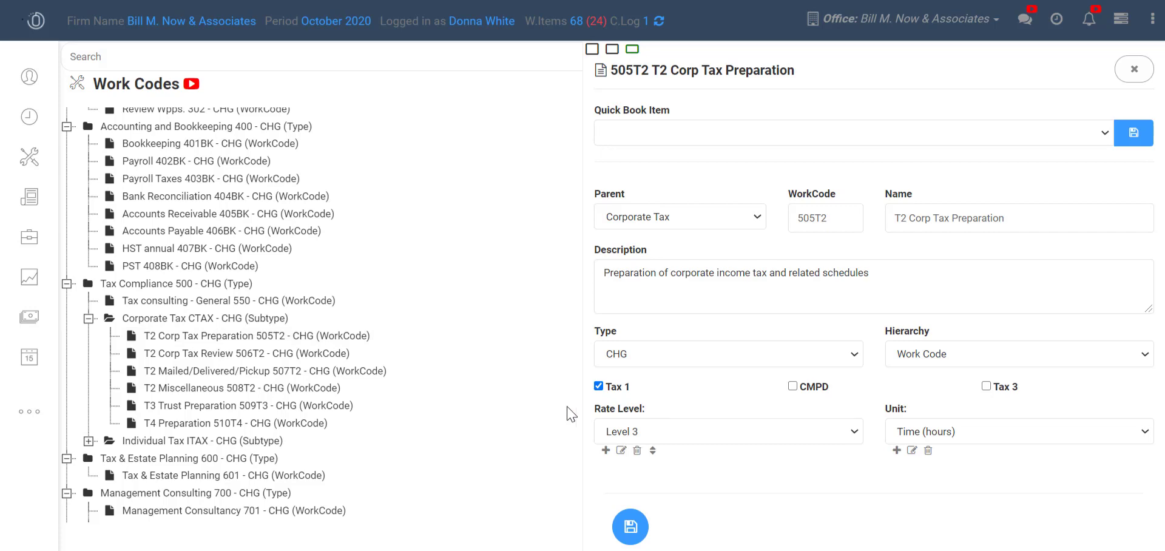
mouse_move(784, 402)
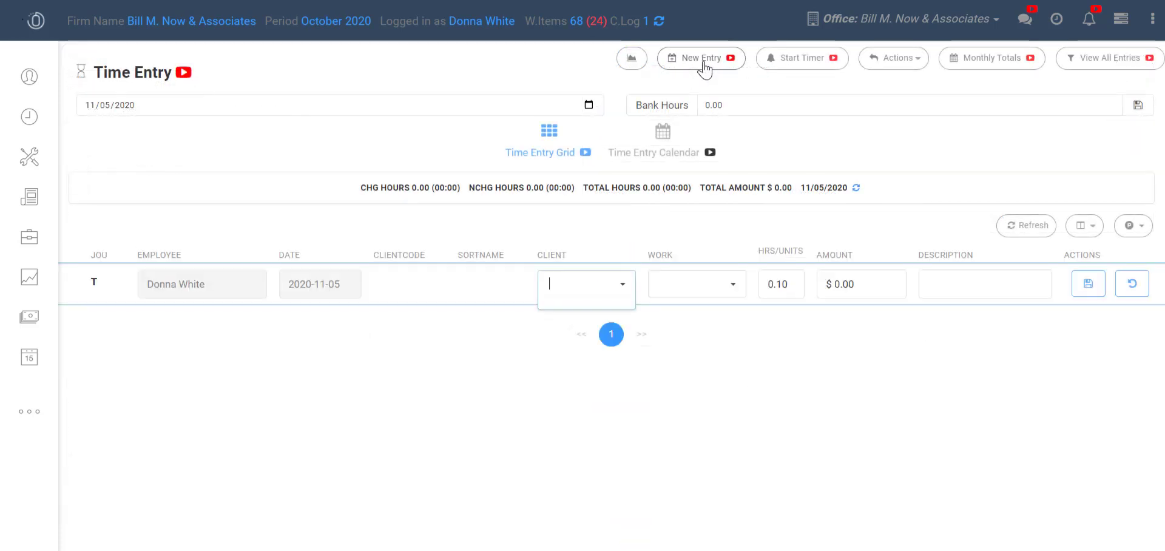
- Fill the entry with client ABC Co. and work code 402BK - Payroll, giving $120.00 for 1 hour
type("abc")
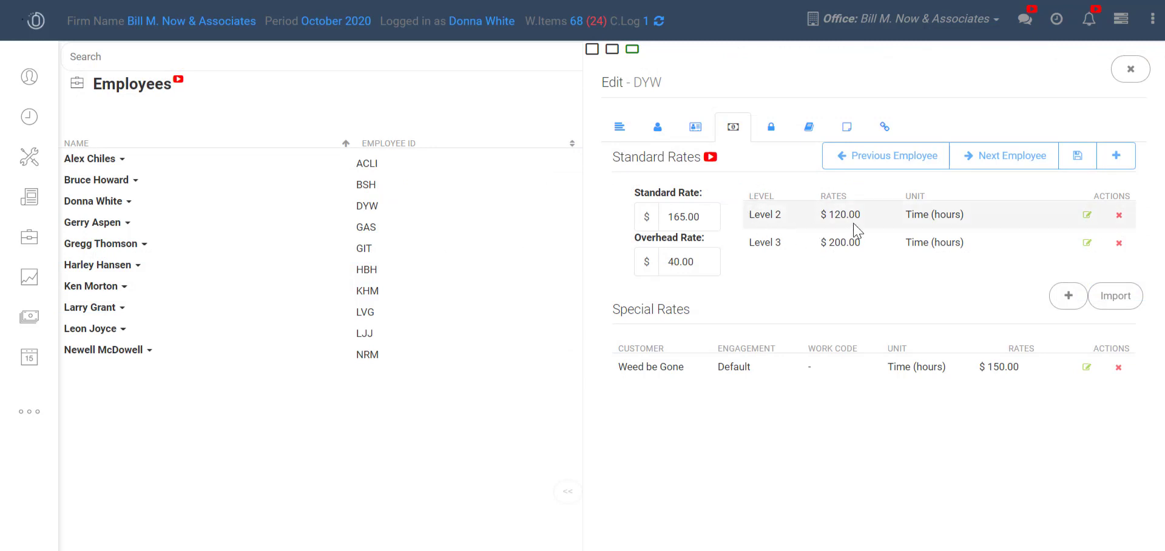
mouse_move(878, 224)
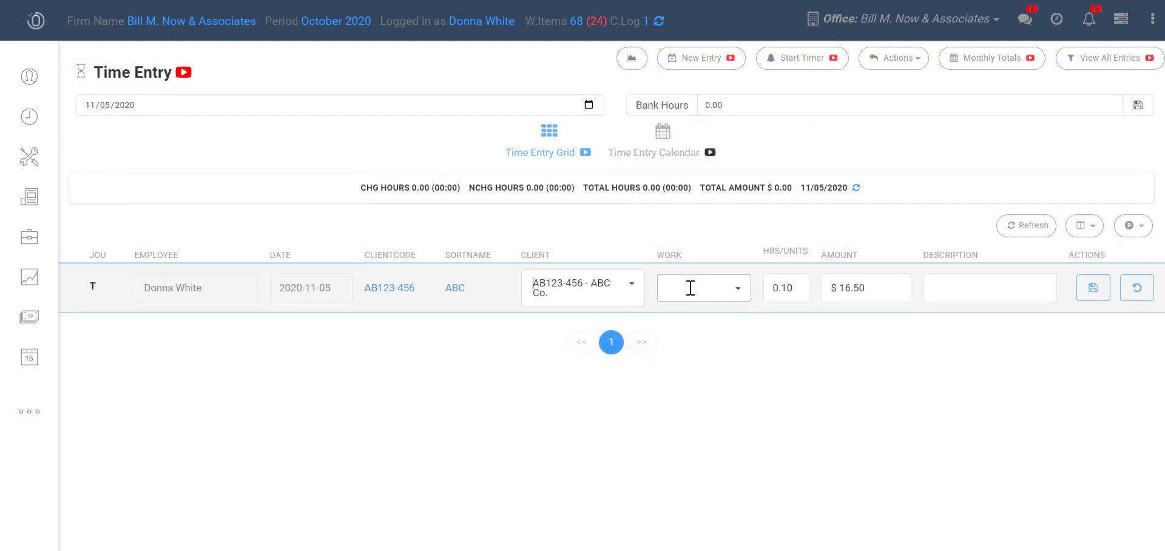
type("p")
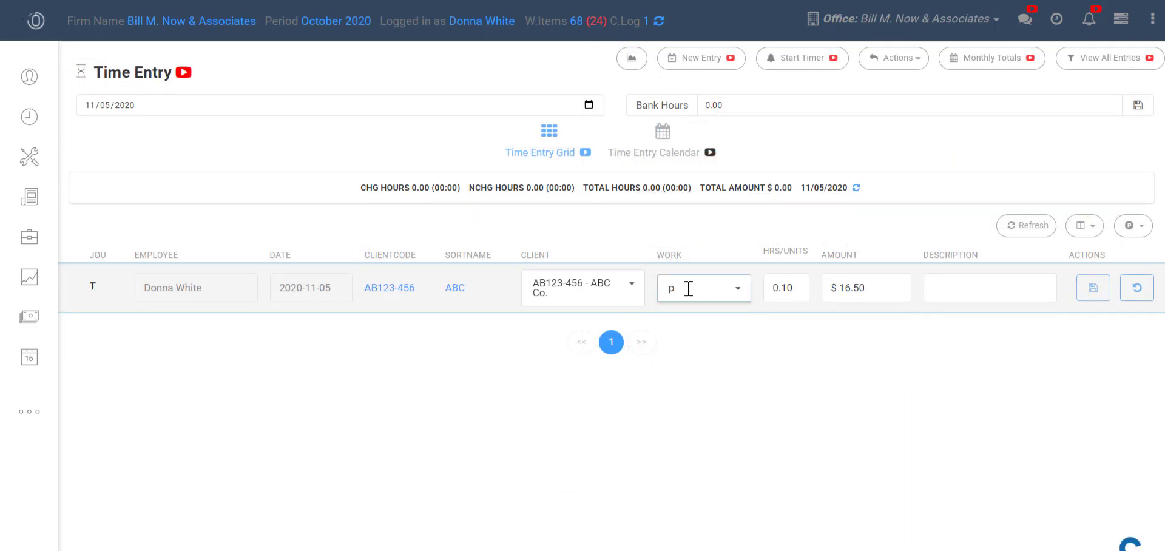
type("ay")
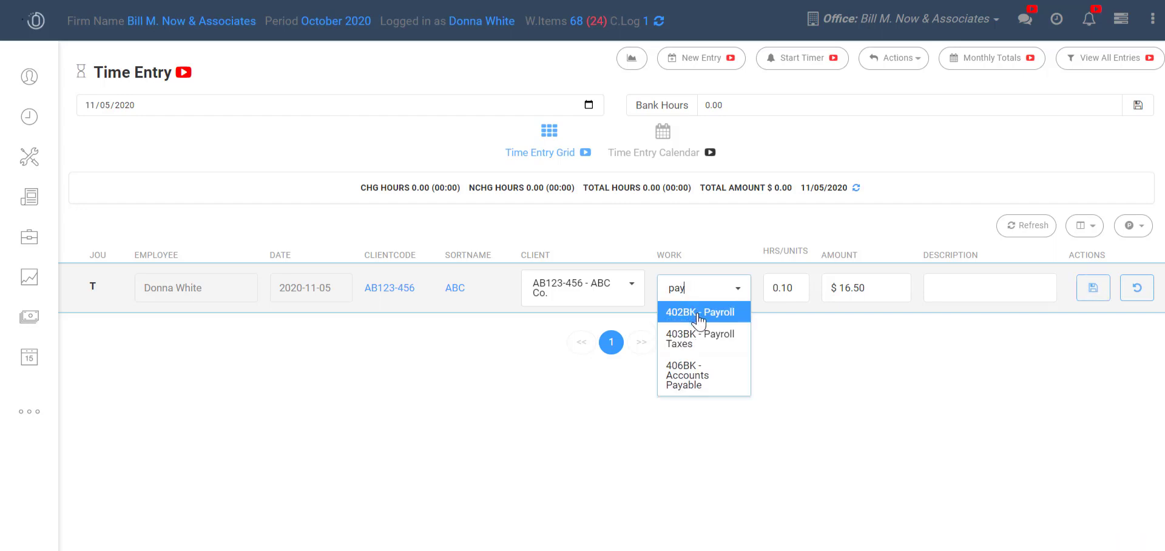
left_click(704, 312)
type("1")
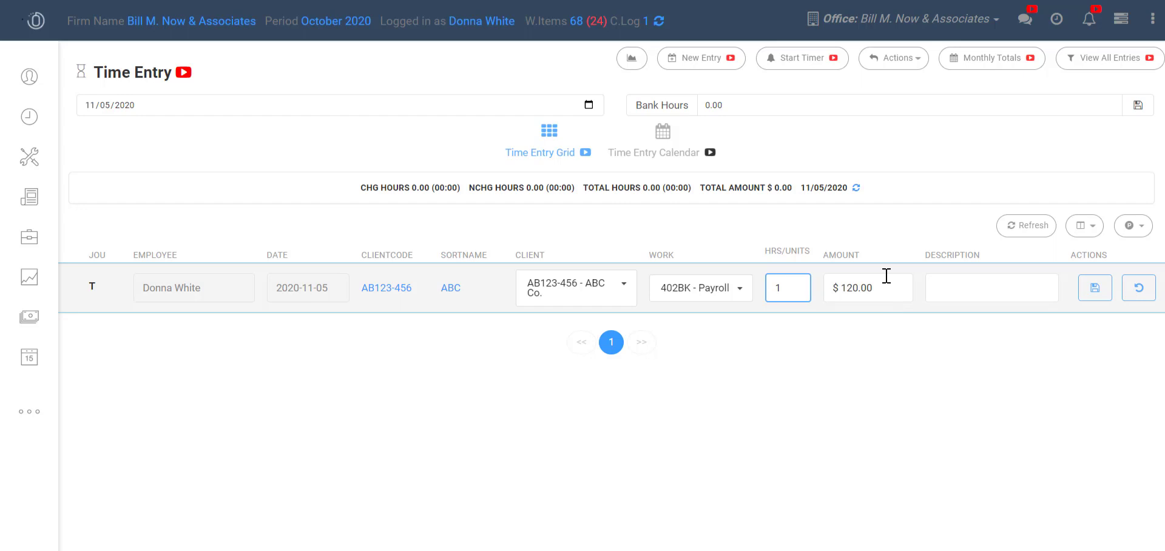
mouse_move(886, 313)
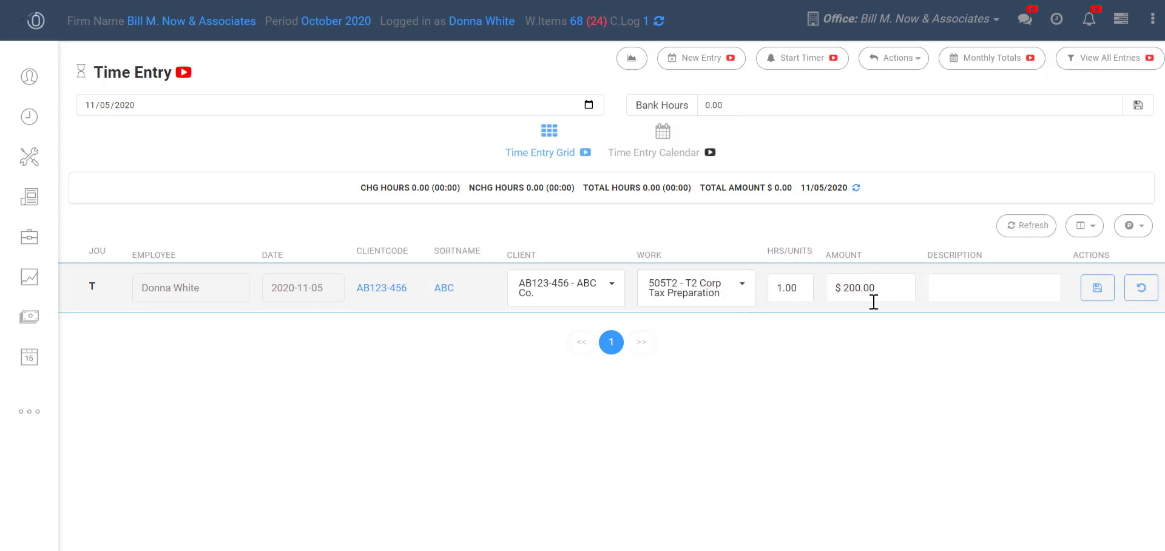
mouse_move(895, 288)
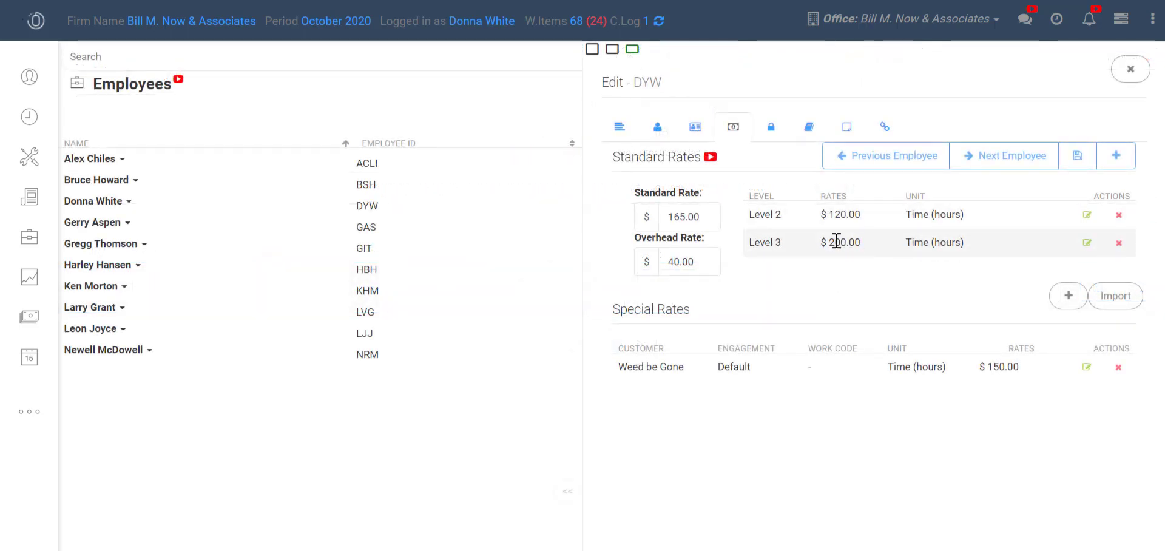
mouse_move(794, 250)
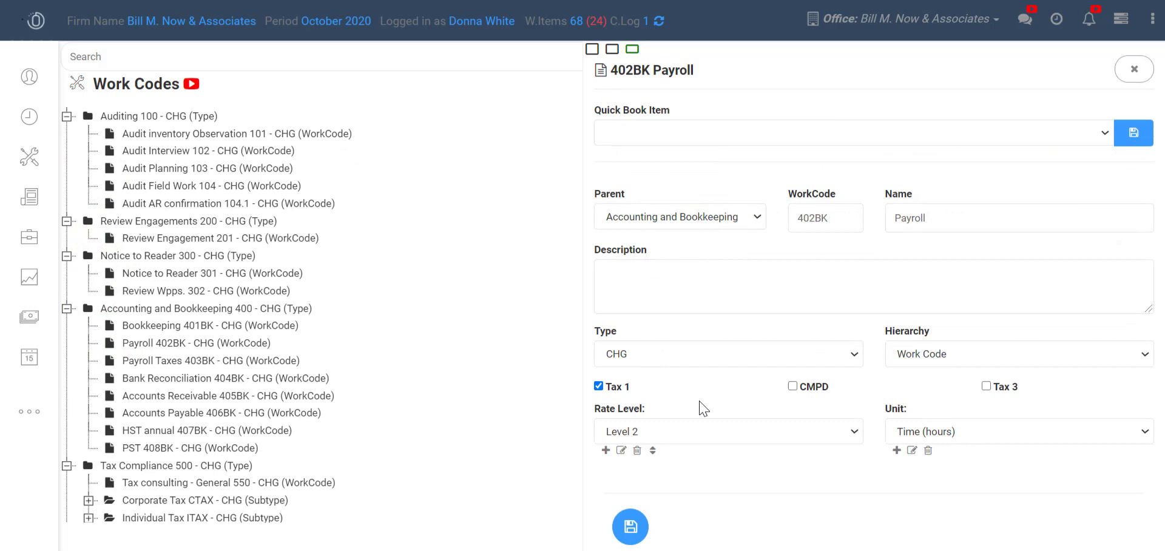
mouse_move(671, 419)
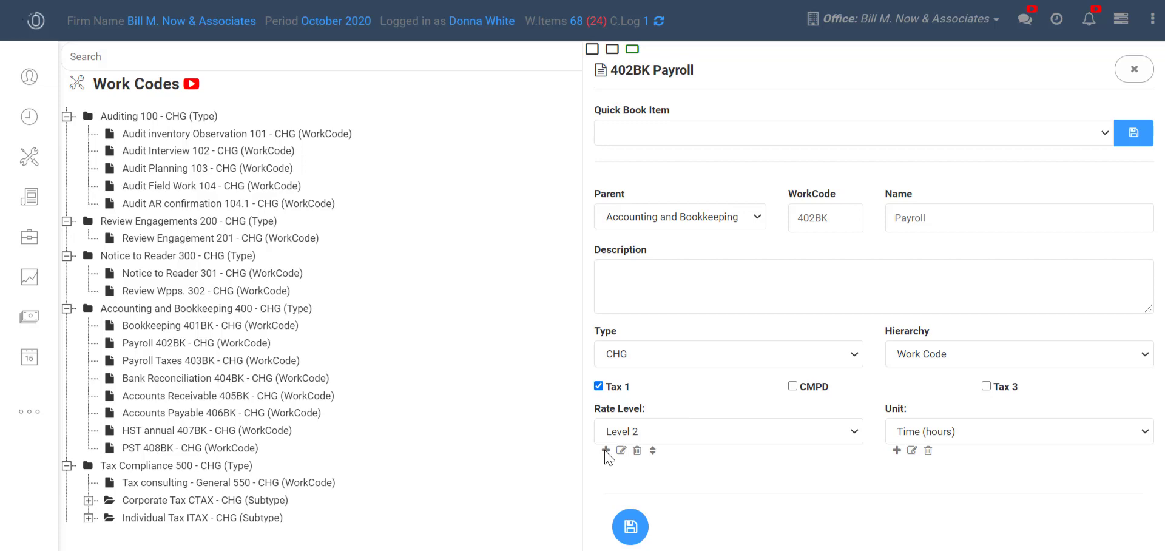
mouse_move(634, 460)
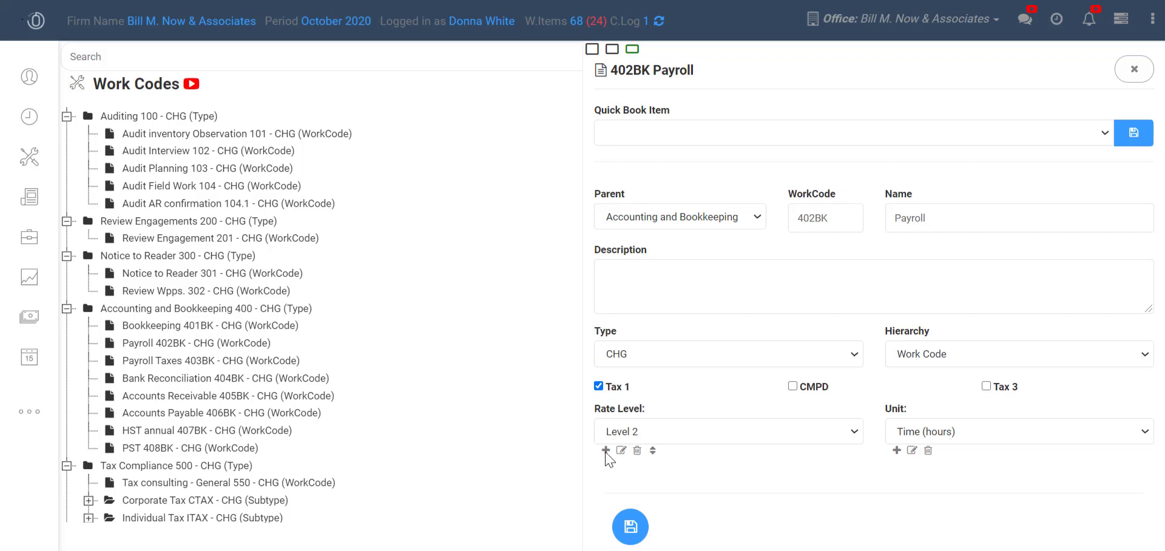
left_click(606, 450)
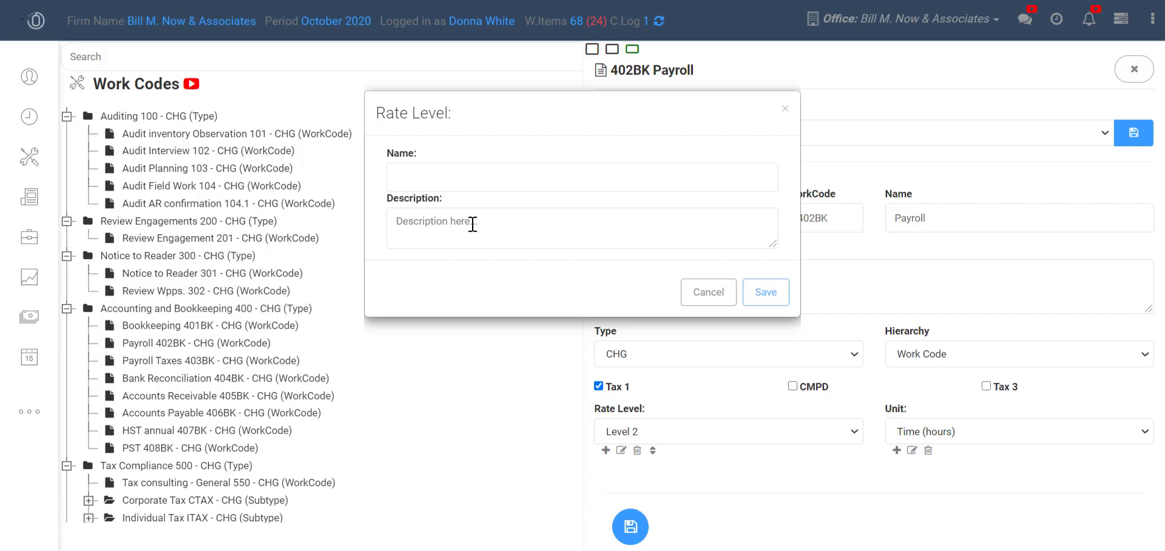
left_click(708, 291)
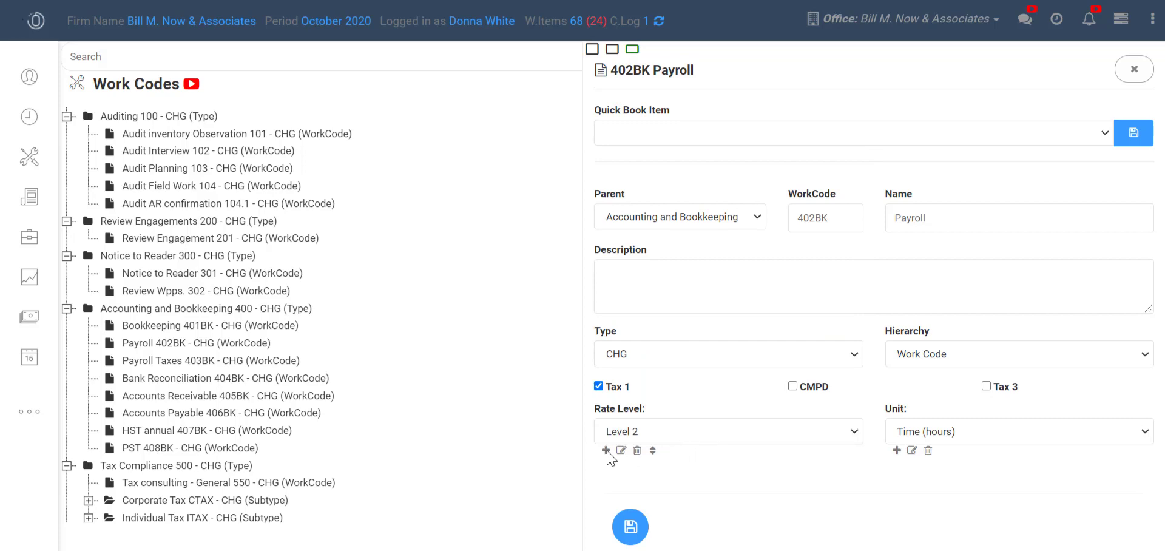
mouse_move(669, 425)
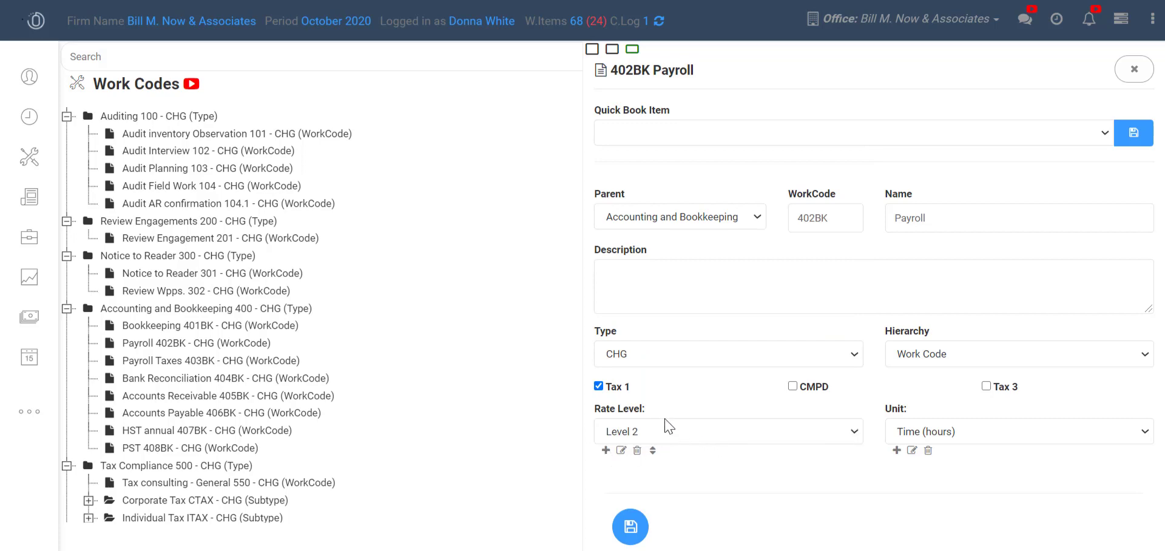
mouse_move(714, 450)
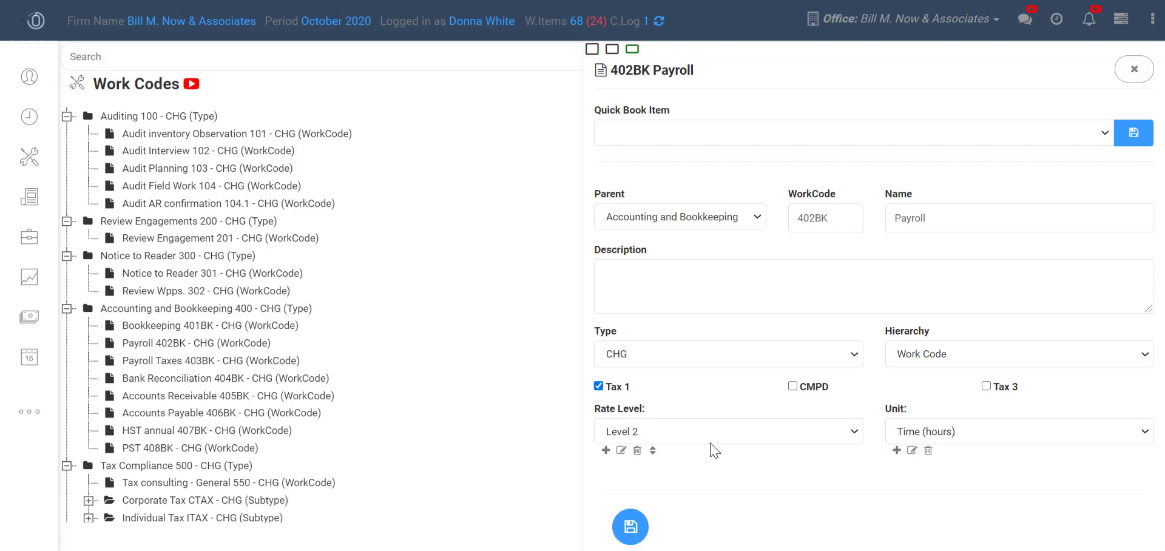
mouse_move(657, 433)
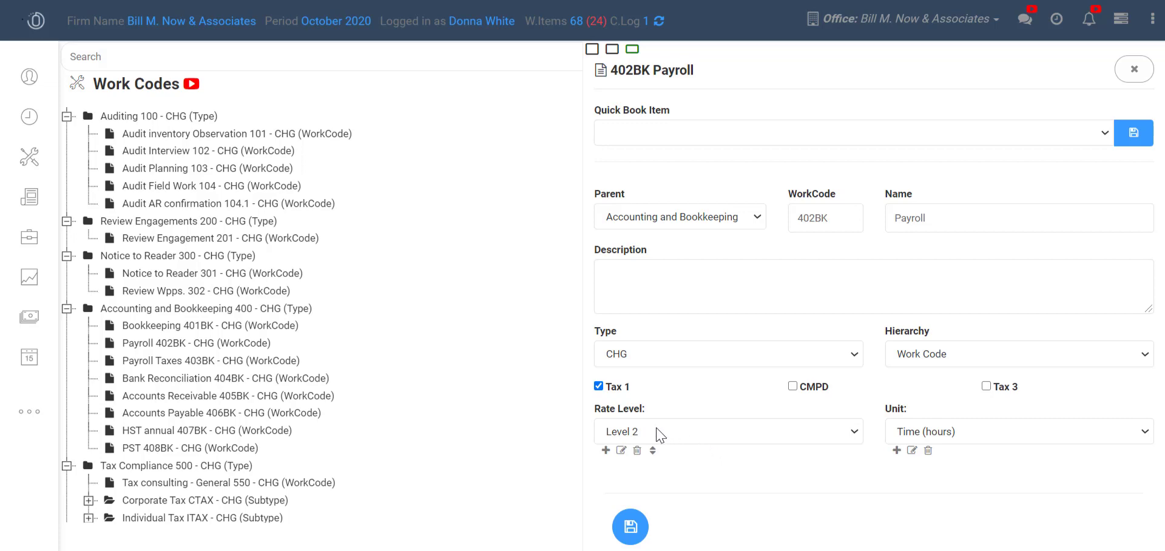
mouse_move(679, 474)
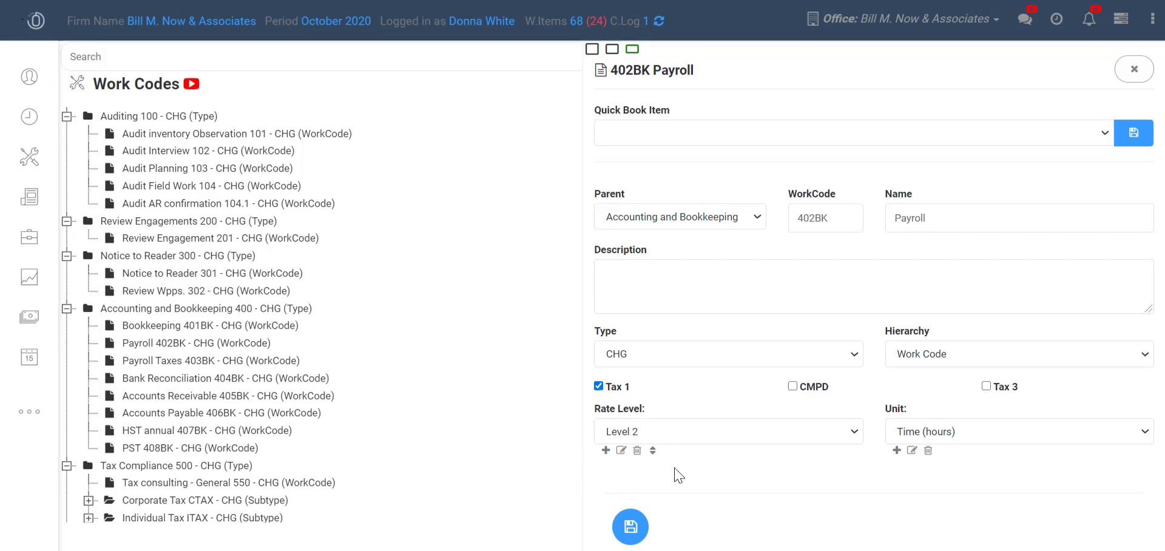
mouse_move(728, 476)
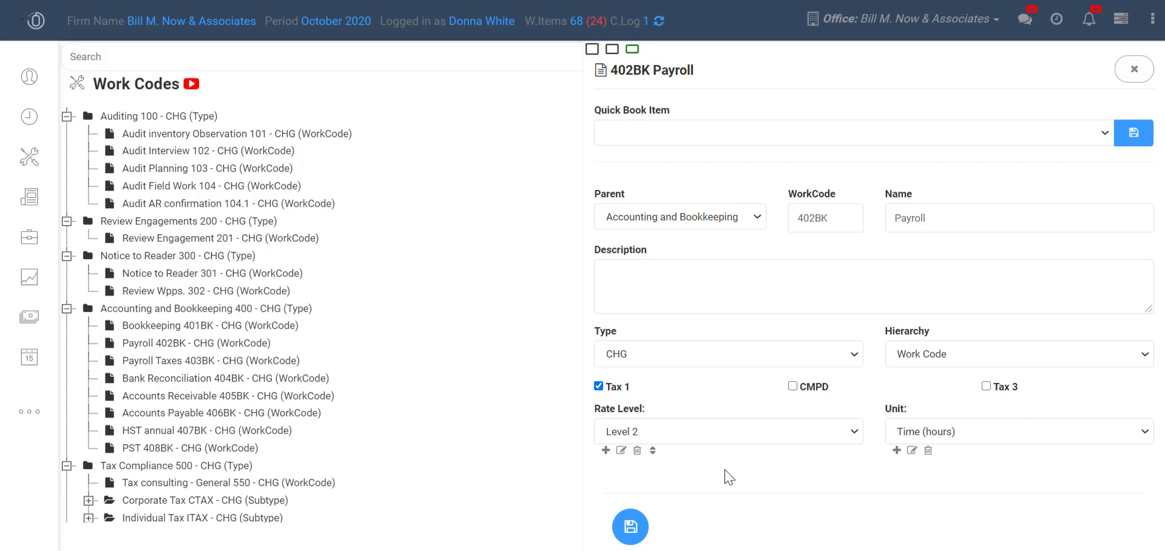
mouse_move(984, 434)
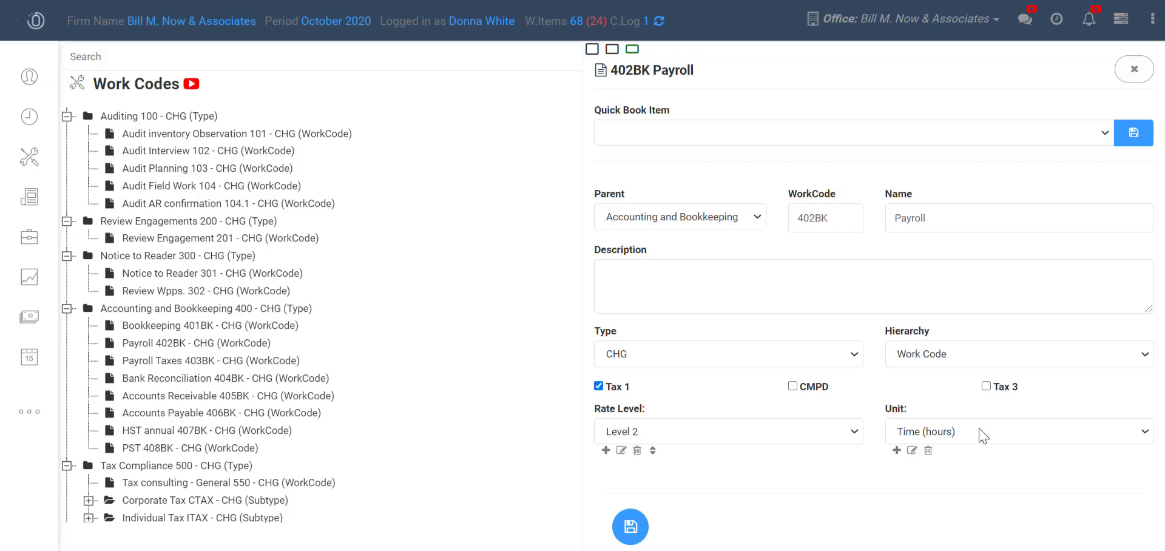
mouse_move(1039, 465)
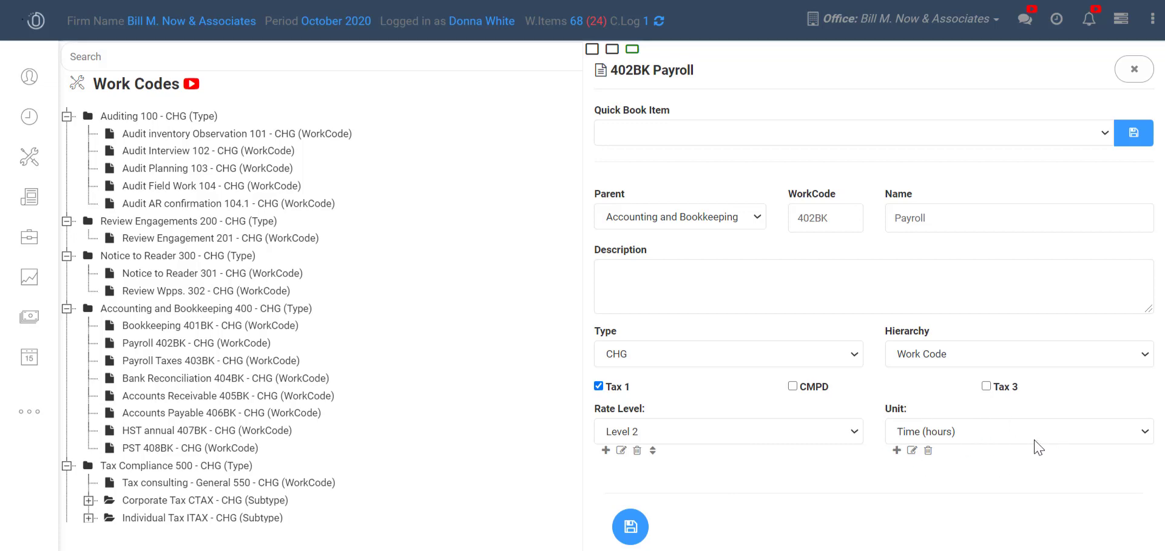
mouse_move(683, 425)
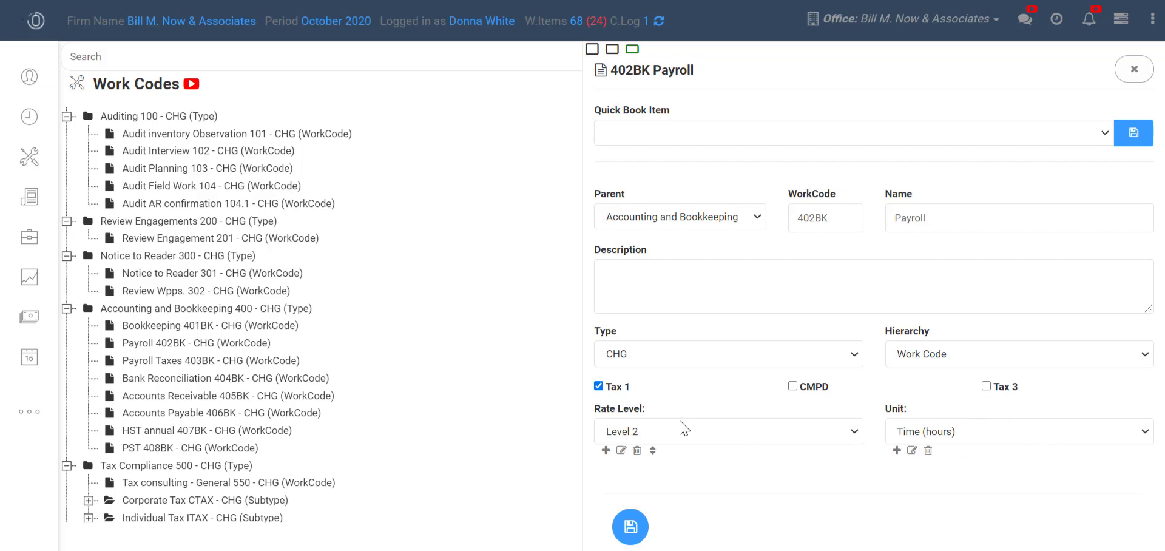